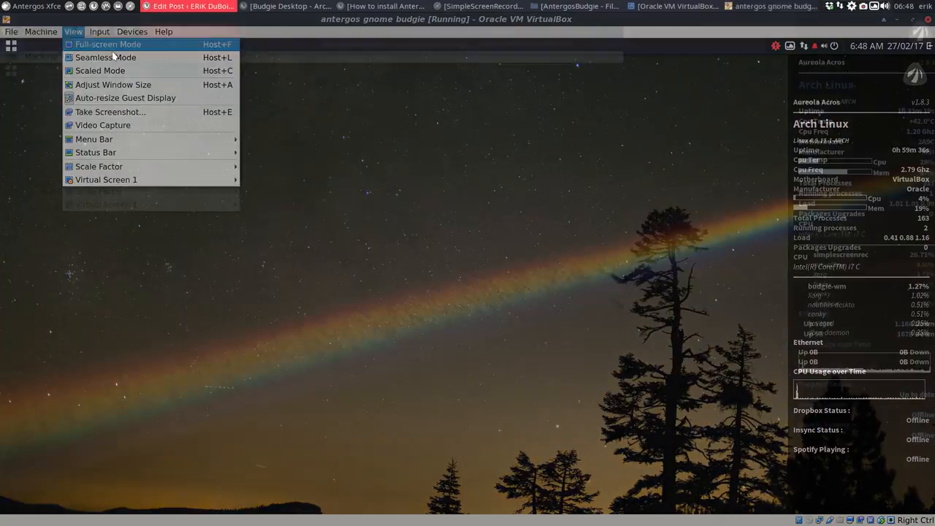
Switch the VirtualBox guest Budgie desktop to full-screen mode.
click(109, 44)
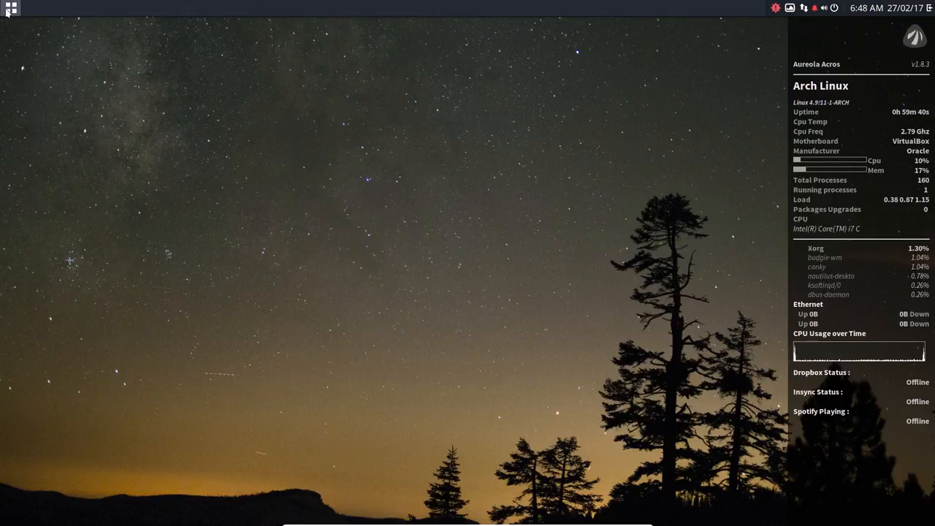
click(12, 8)
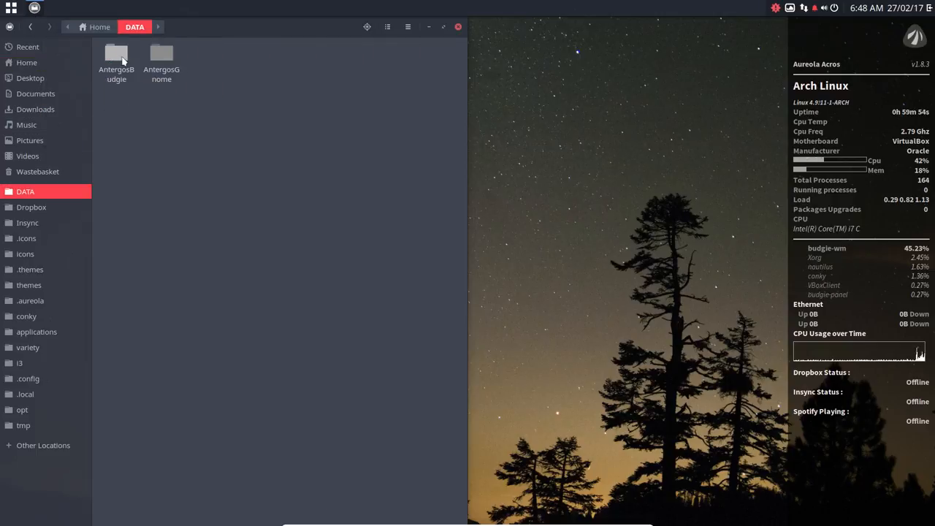
Navigate DATA > AntergosBudgie > installation > personal to list the personal-settings scripts.
double_click(114, 55)
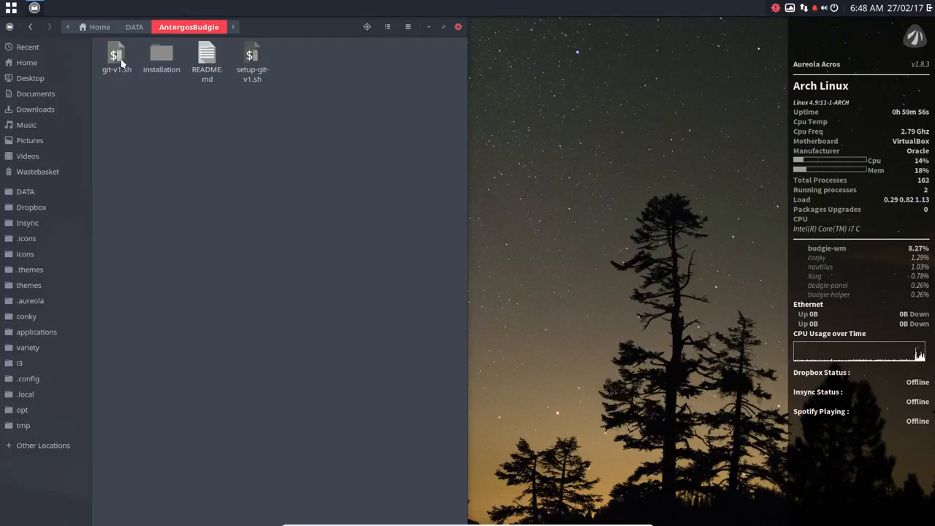
double_click(161, 56)
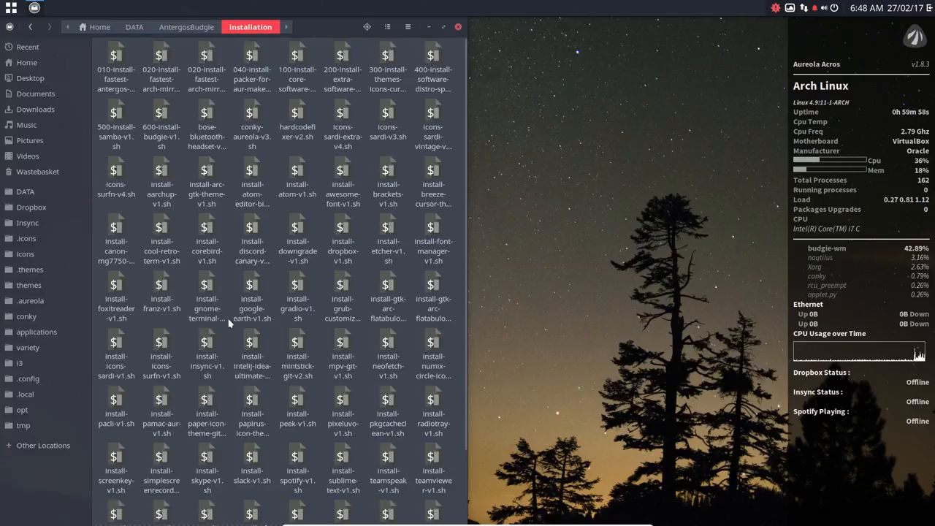
scroll(down, 3)
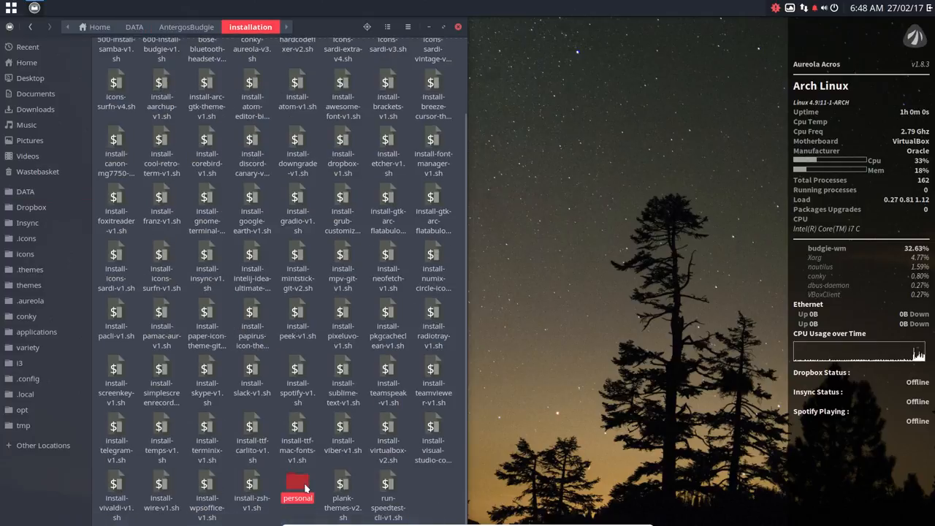
double_click(298, 487)
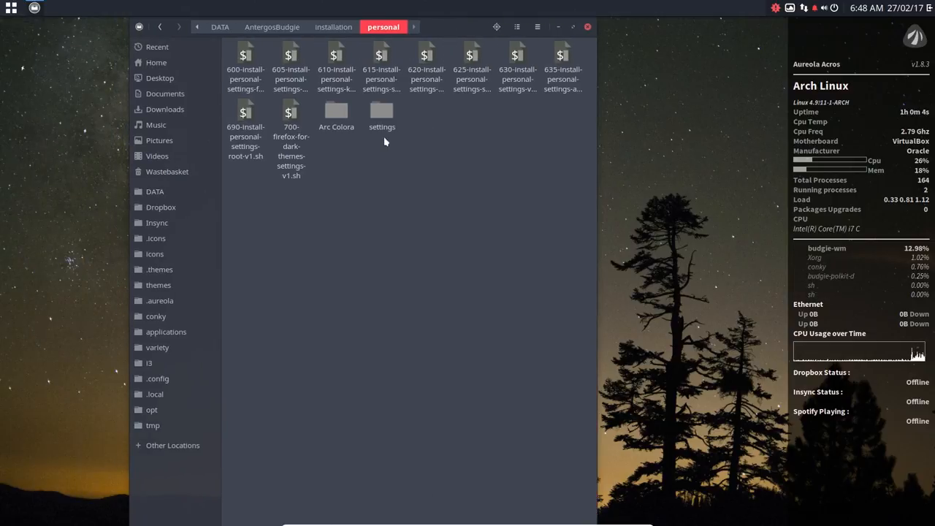
click(246, 70)
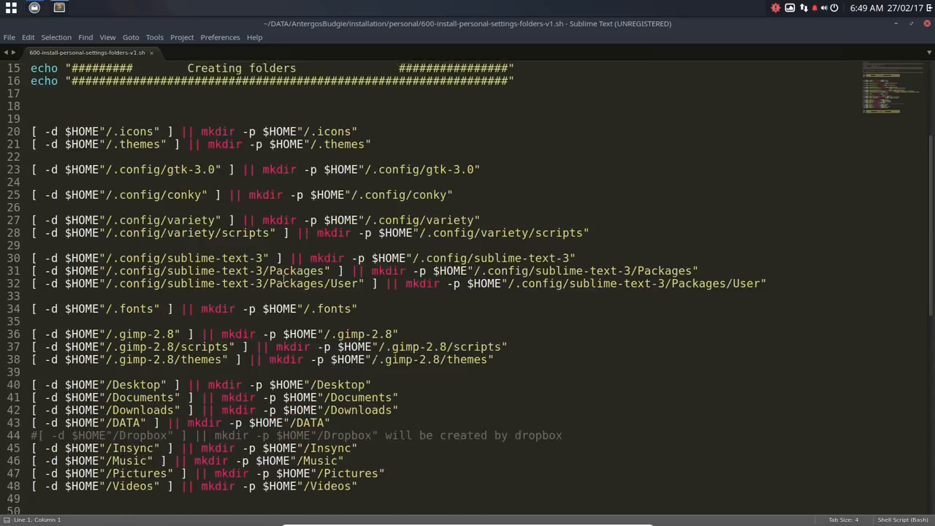
scroll(down, 3)
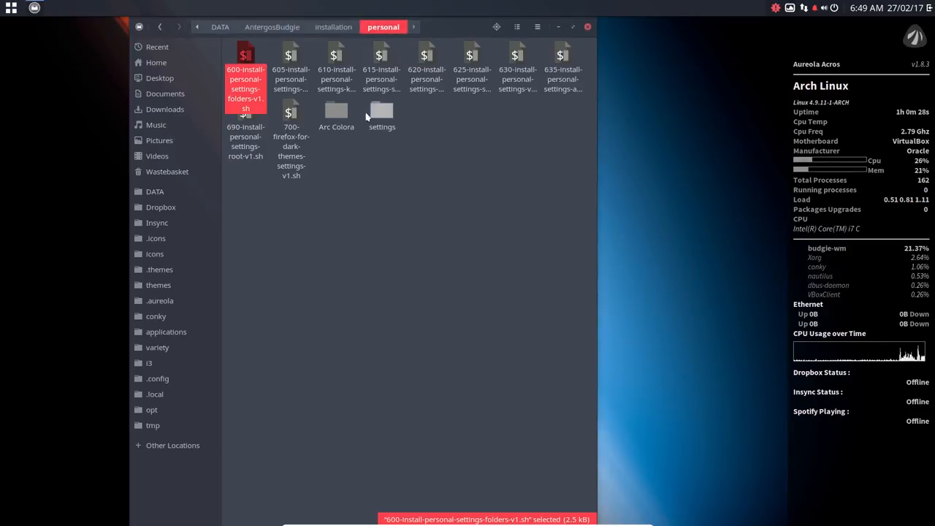
click(290, 62)
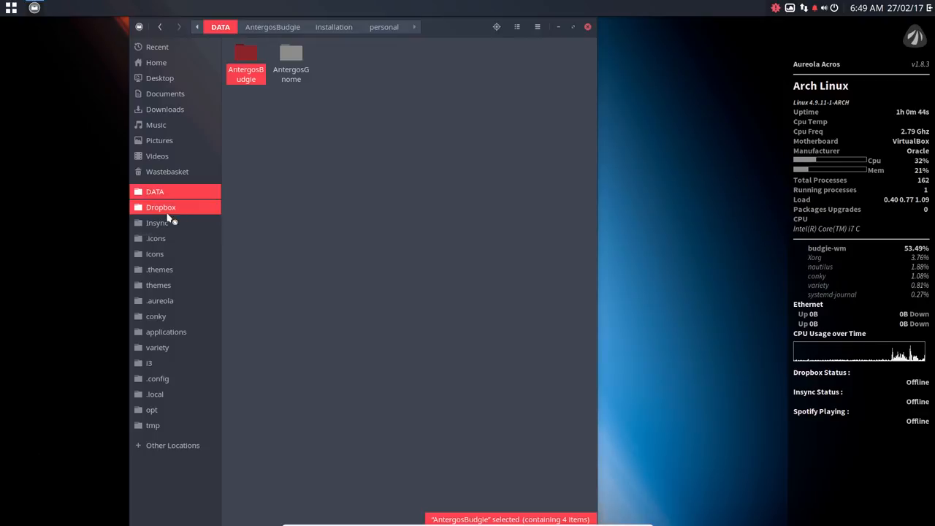
click(158, 222)
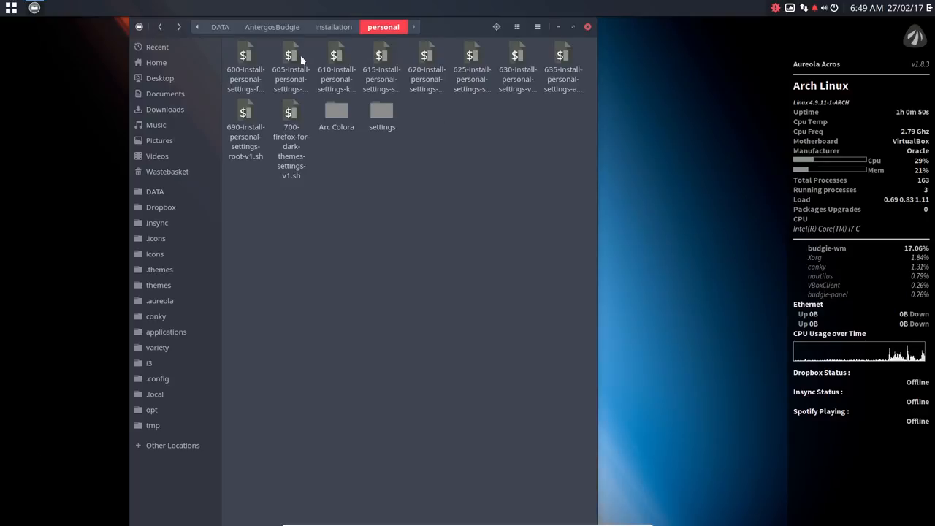
click(291, 61)
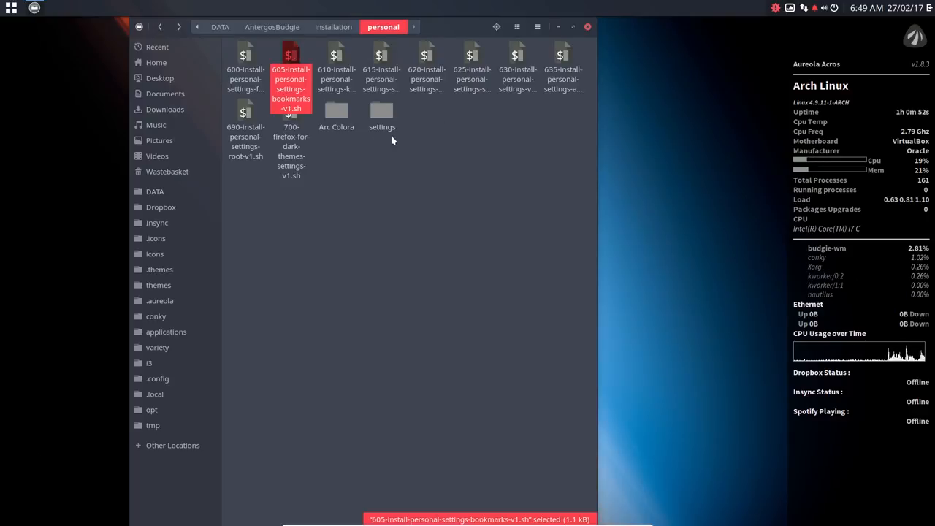
click(382, 114)
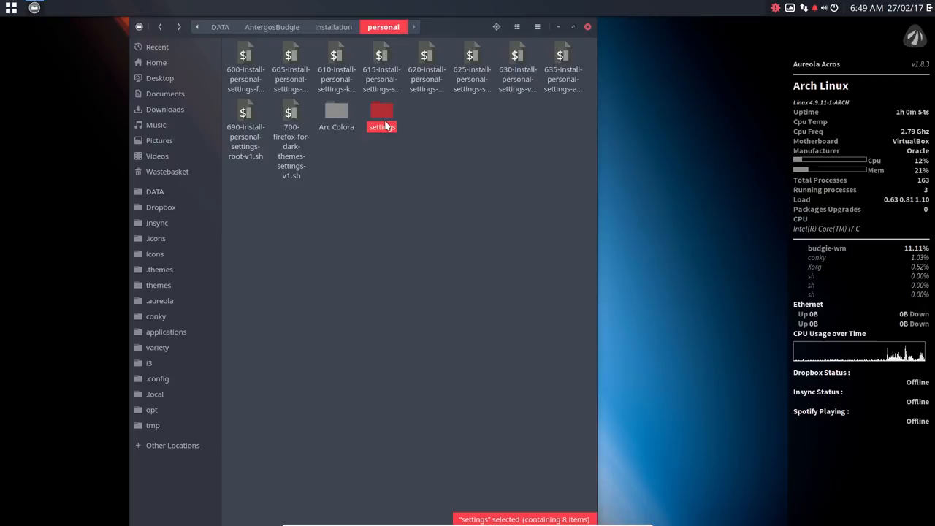
click(336, 66)
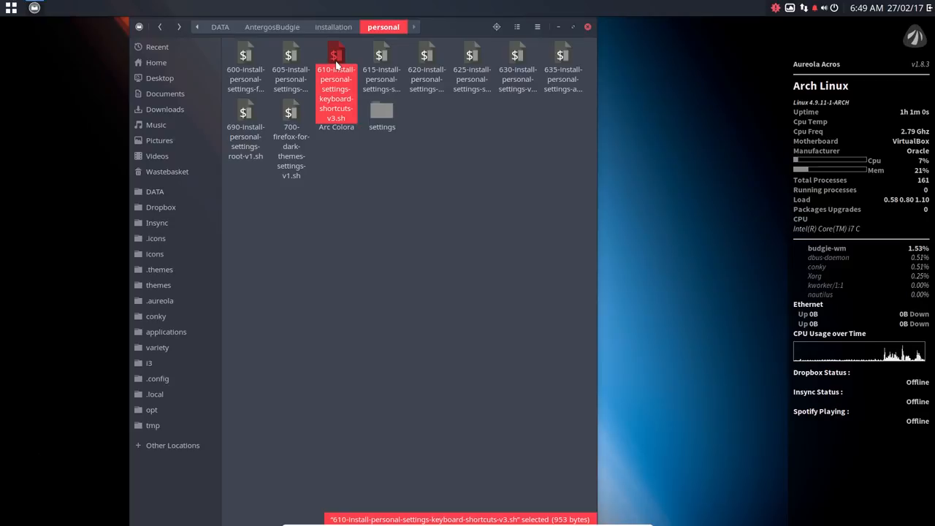
mouse_move(382, 113)
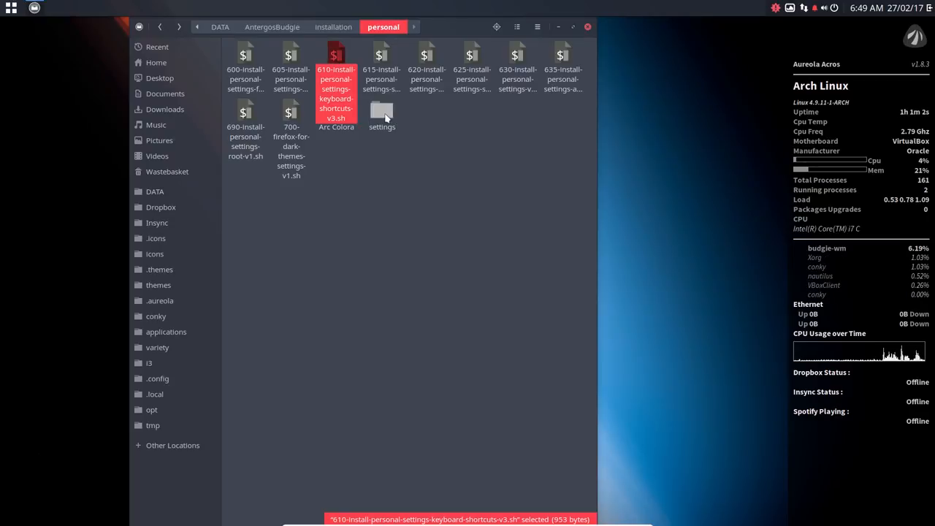
click(381, 114)
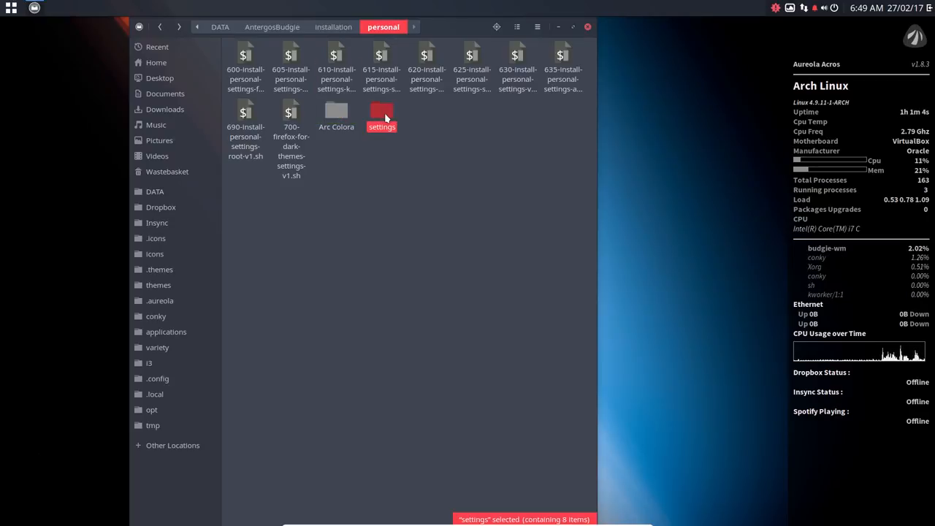
click(381, 61)
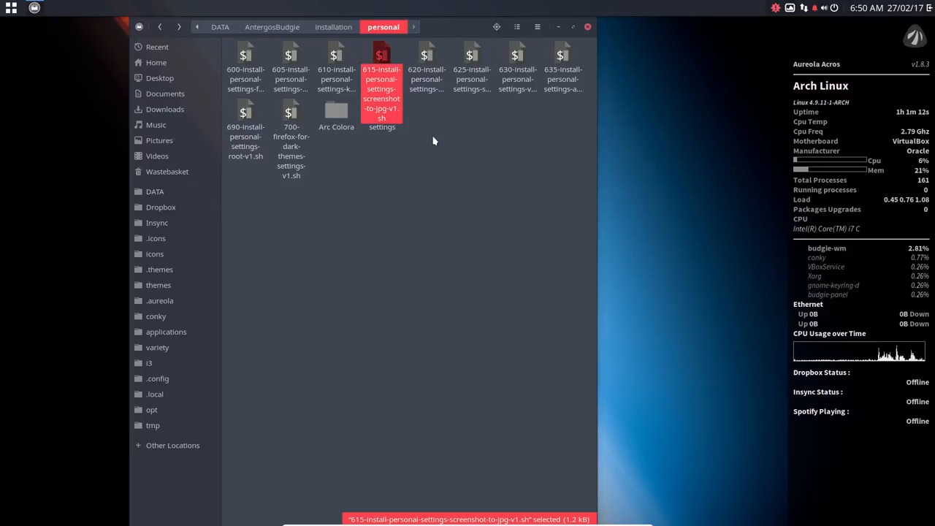
click(427, 71)
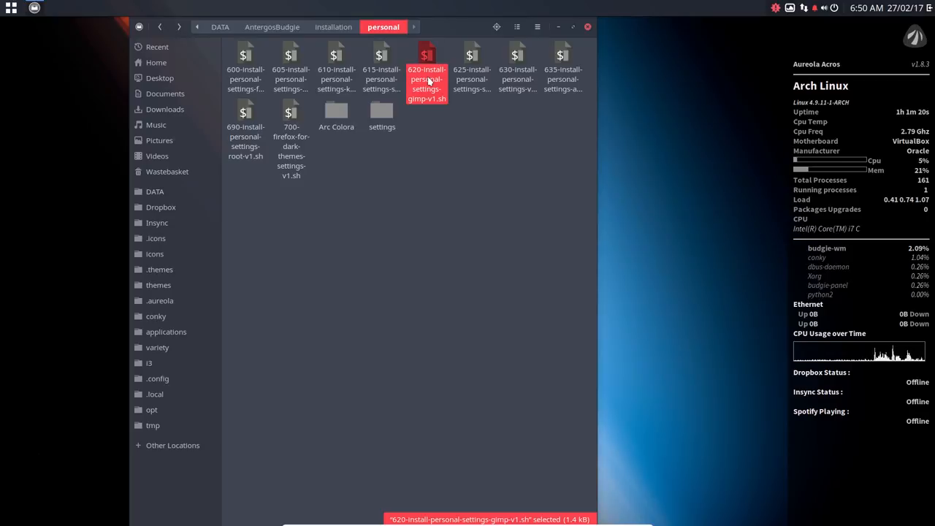
click(471, 70)
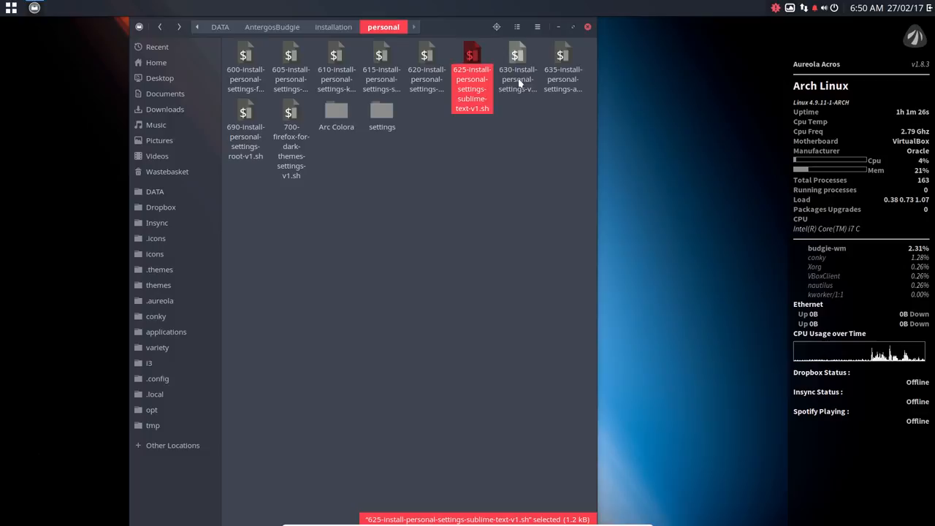
click(517, 73)
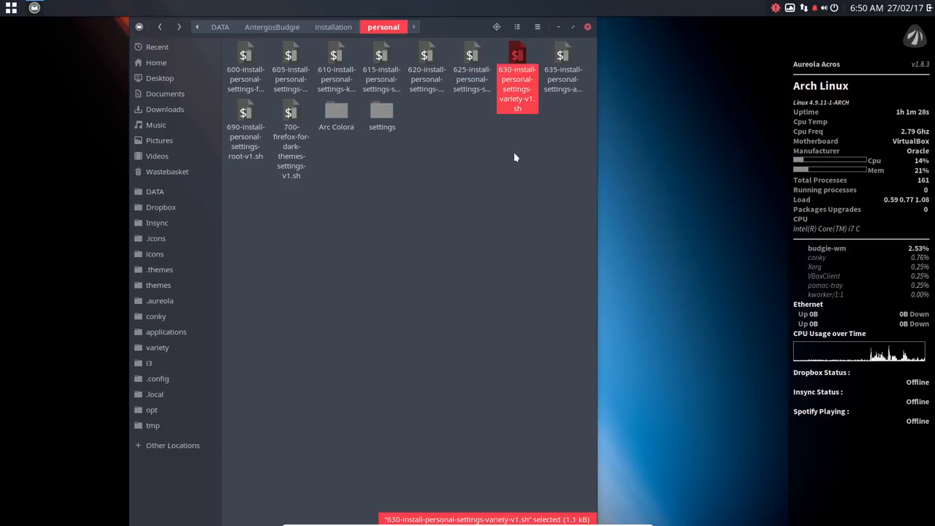
mouse_move(787, 56)
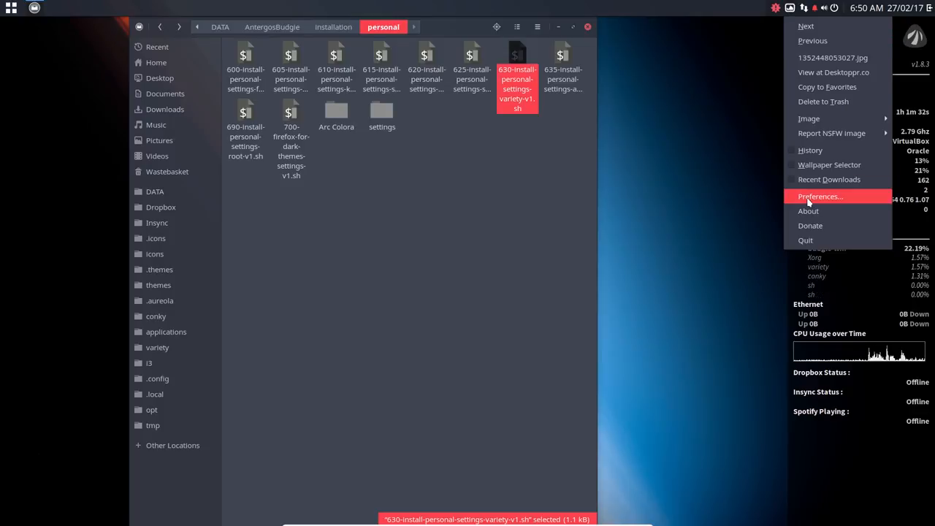
click(819, 196)
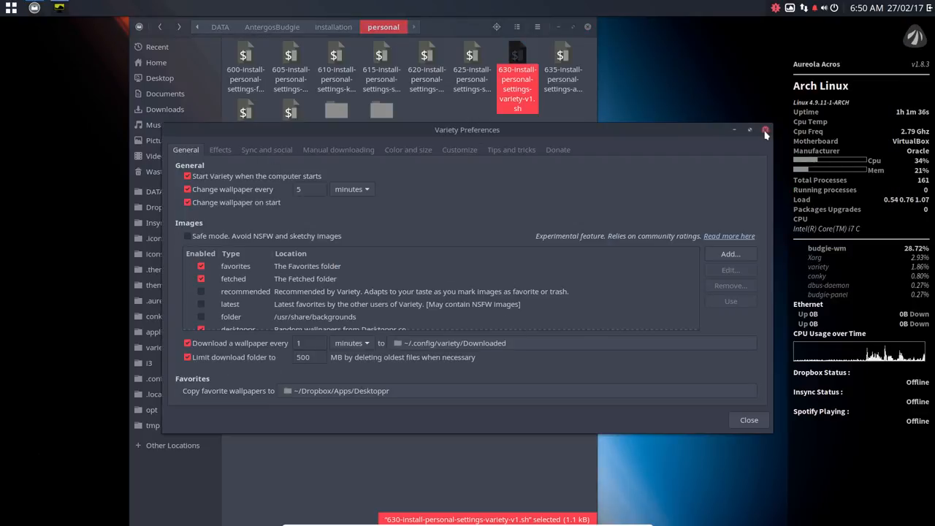
click(765, 128)
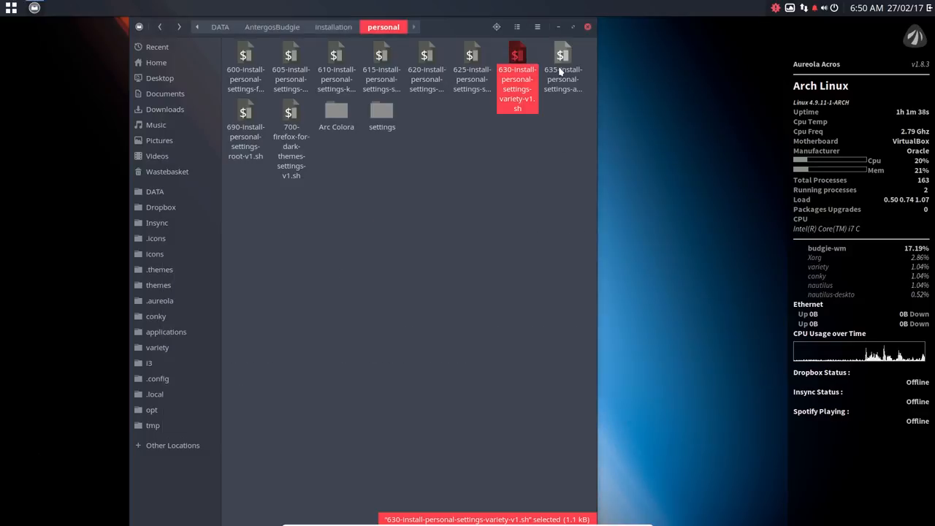
click(562, 65)
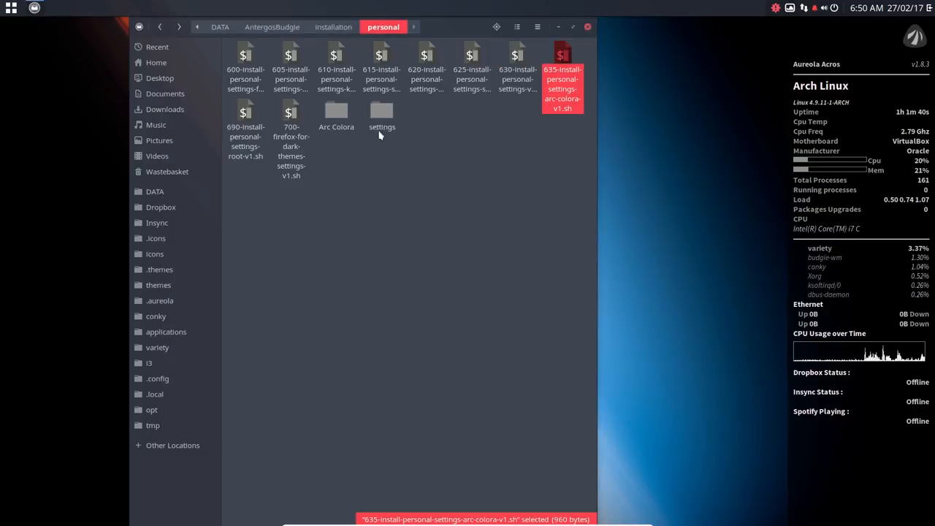
double_click(335, 114)
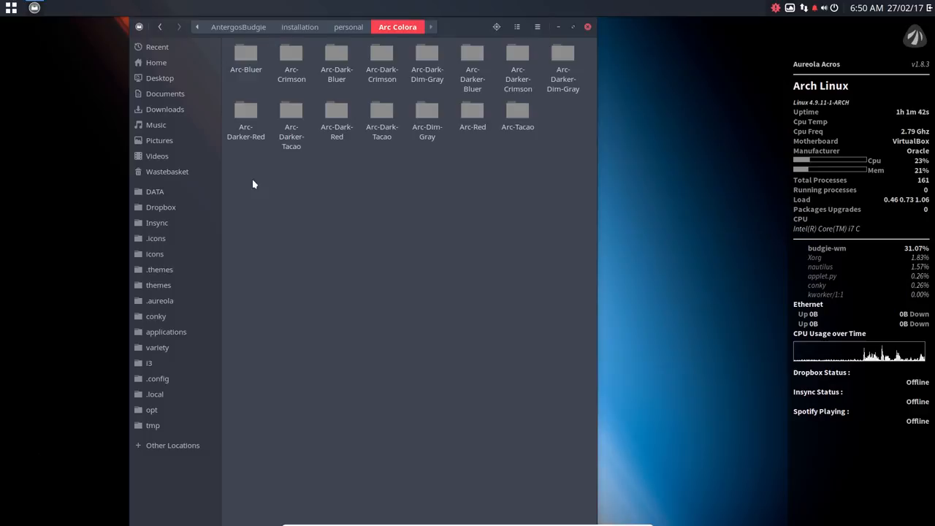
key(ctrl+a)
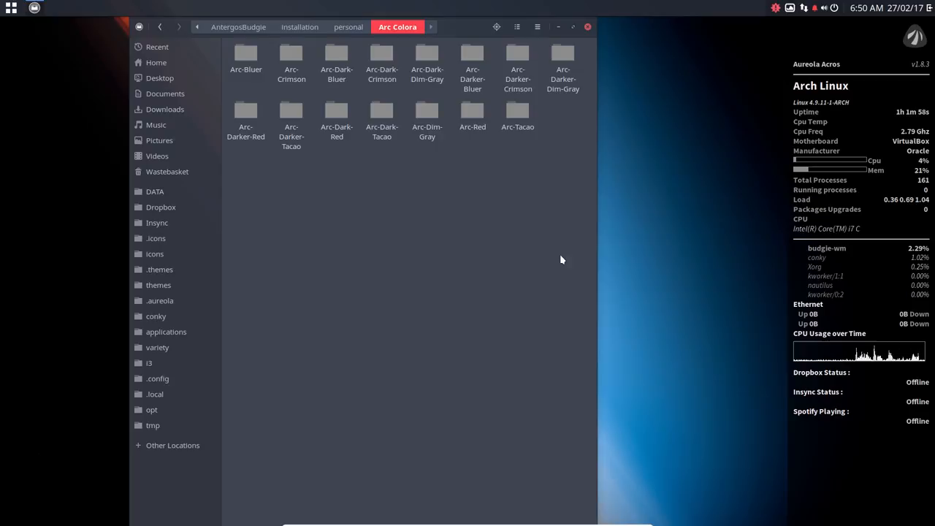
mouse_move(302, 175)
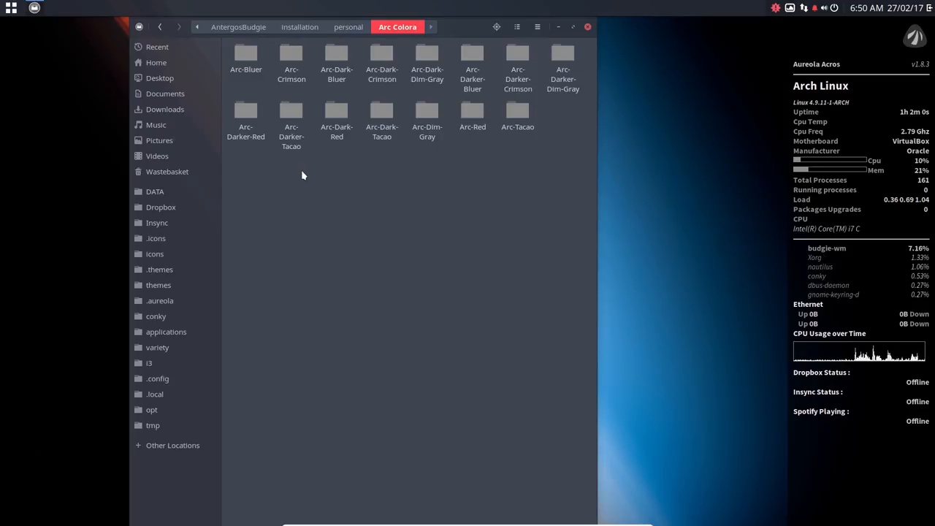
click(290, 60)
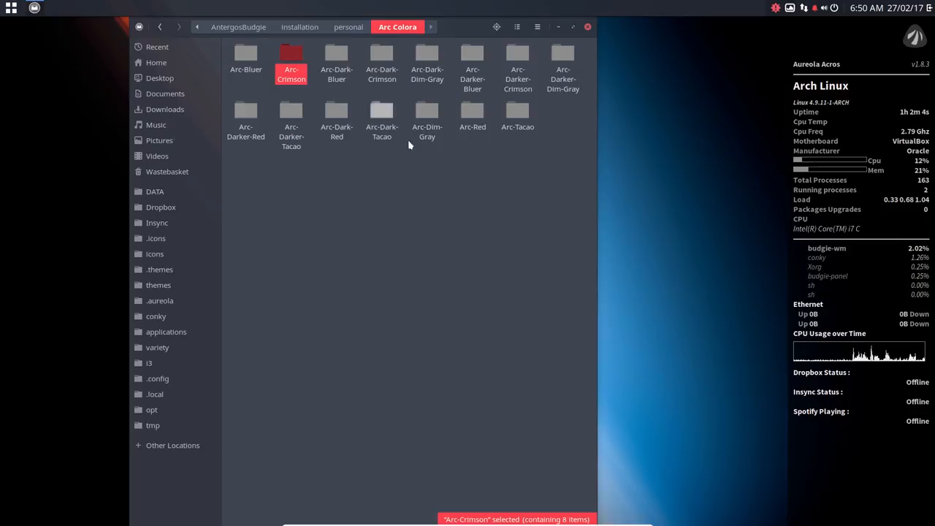
click(426, 64)
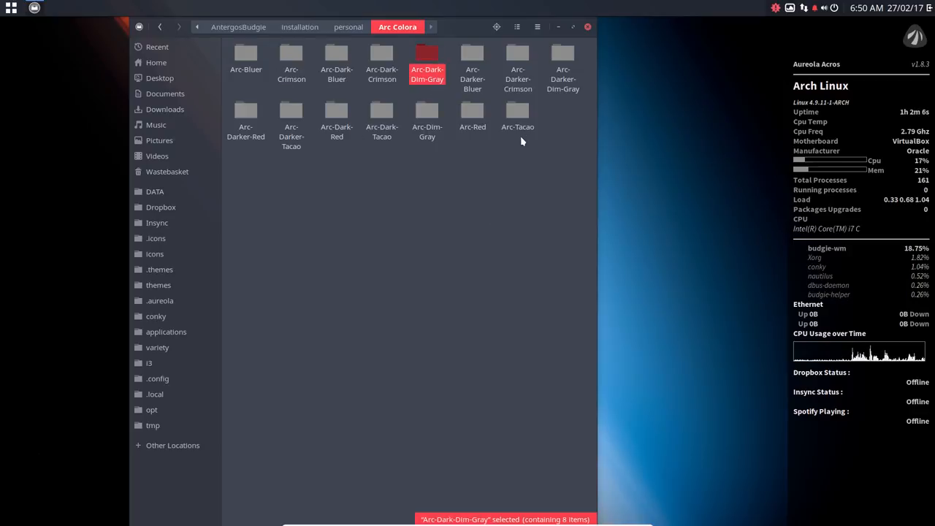
click(517, 114)
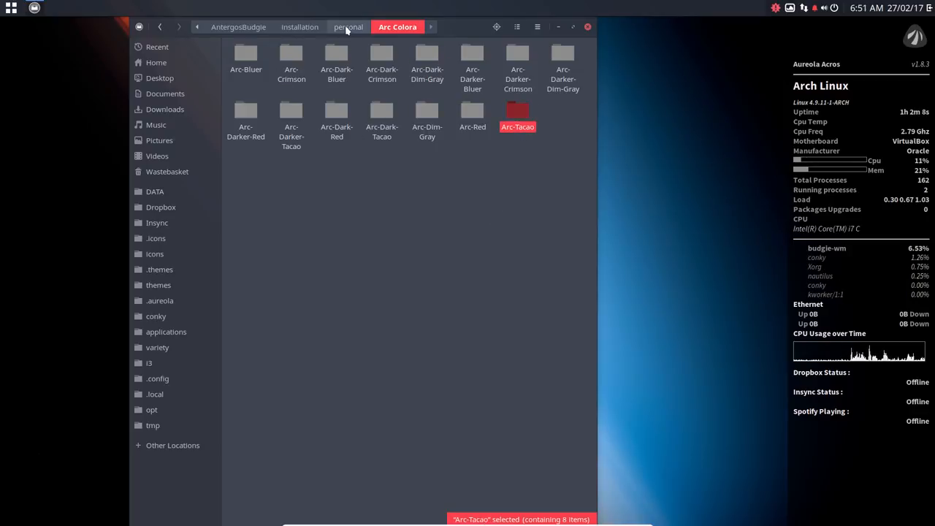
click(348, 26)
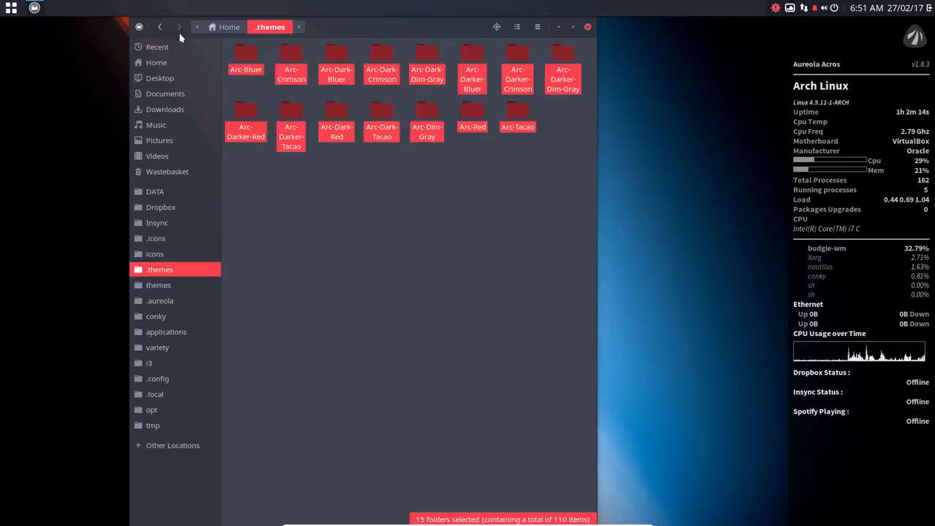
click(167, 27)
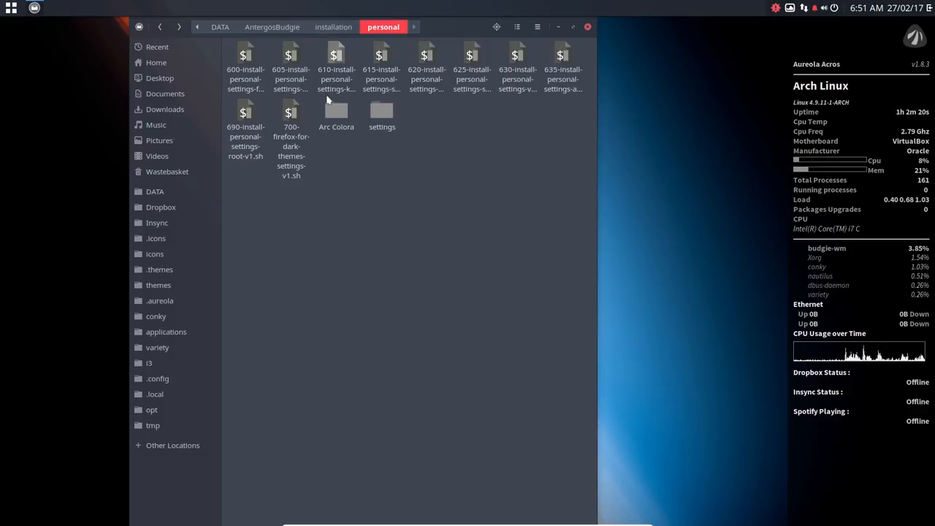
click(517, 70)
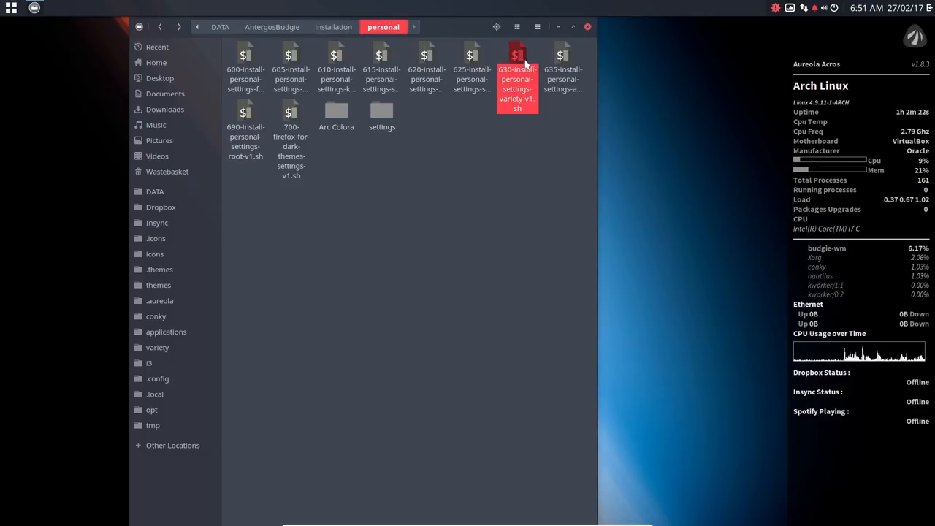
click(560, 66)
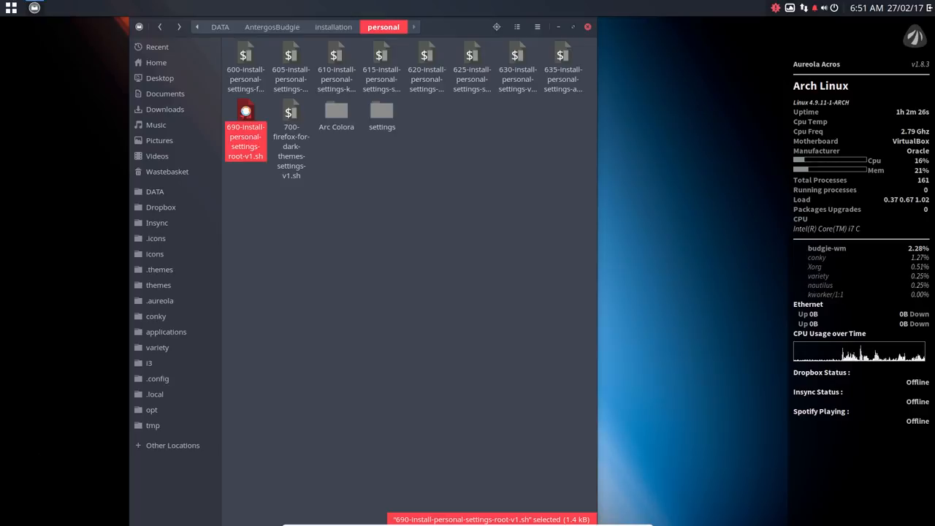
double_click(246, 114)
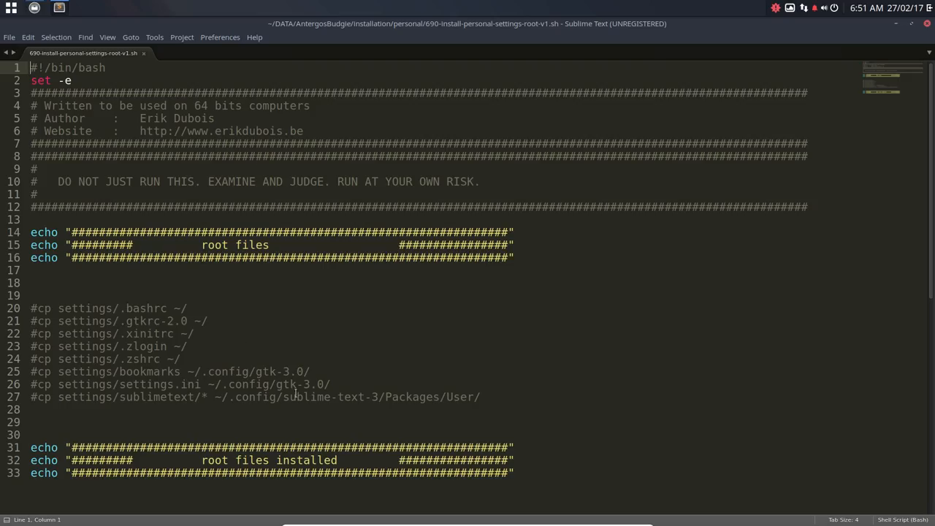
drag(32, 307, 479, 397)
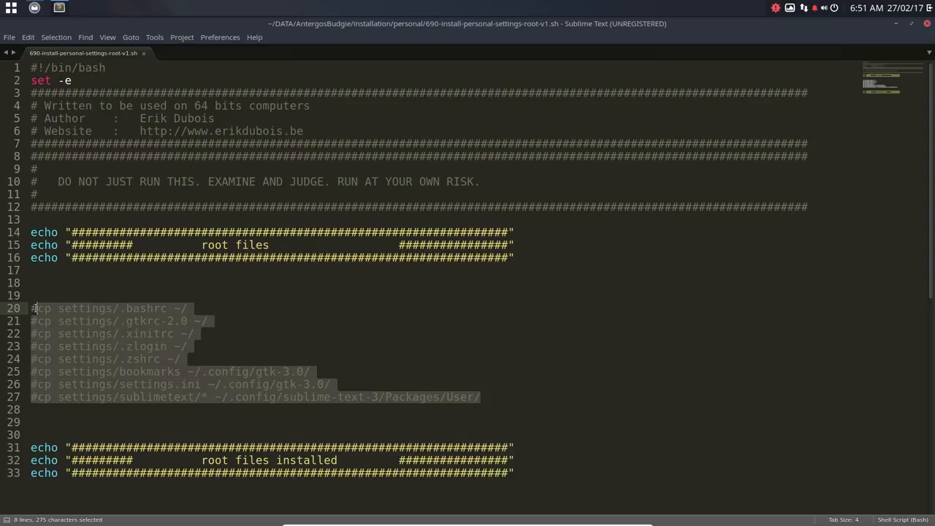
click(208, 322)
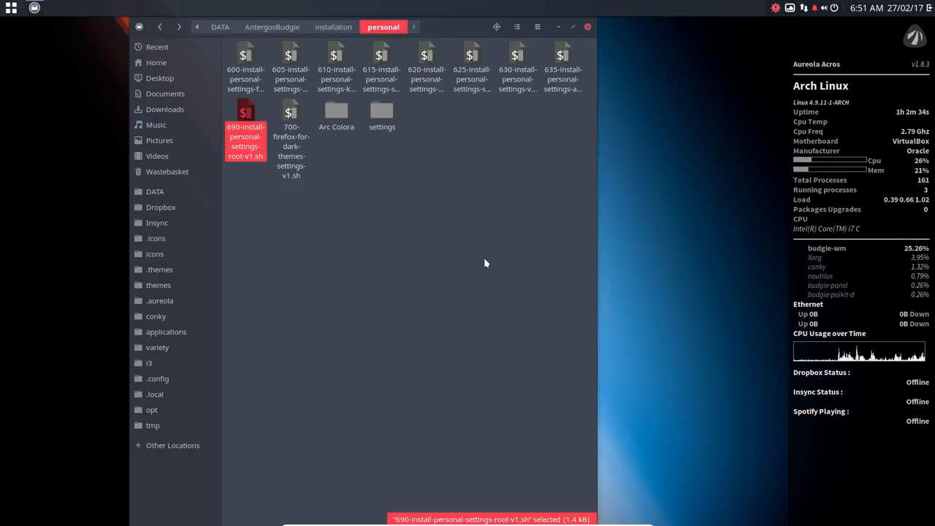
Select the 700 Firefox dark-themes script and the settings folder in personal.
click(291, 115)
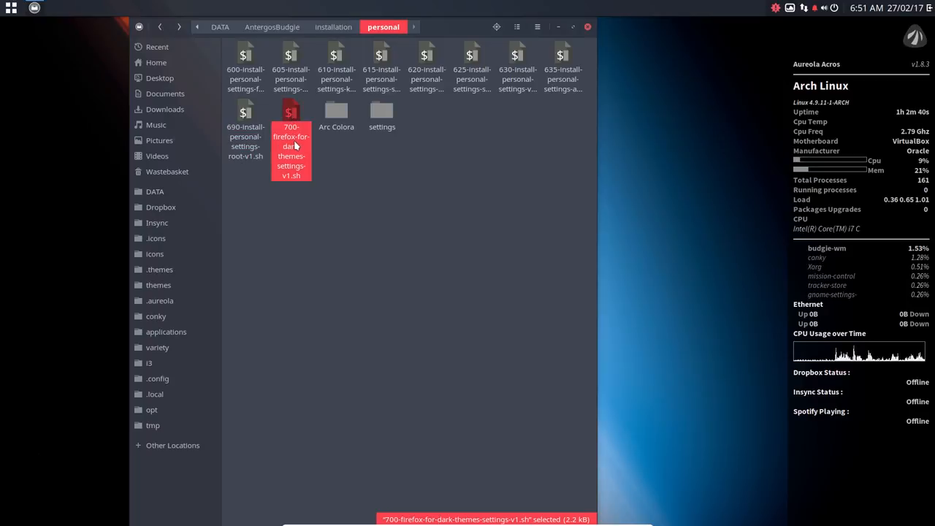
mouse_move(315, 423)
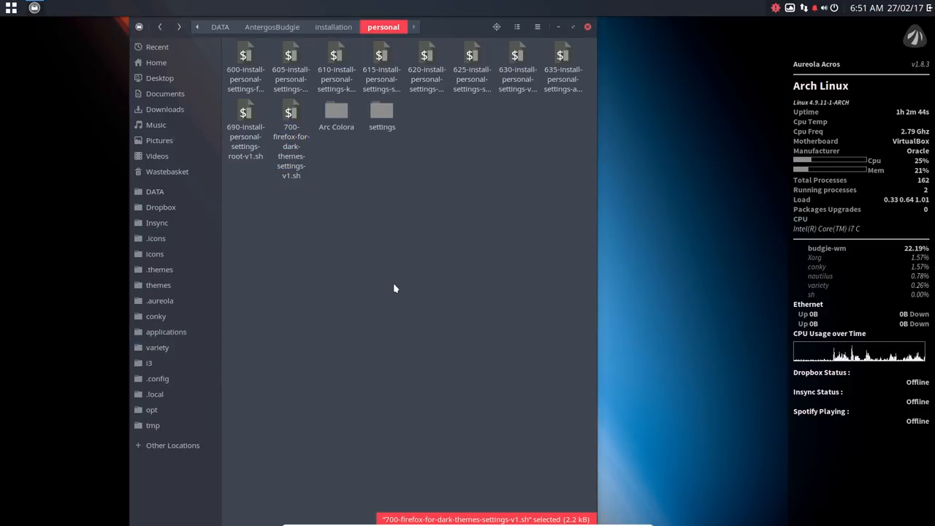
click(291, 117)
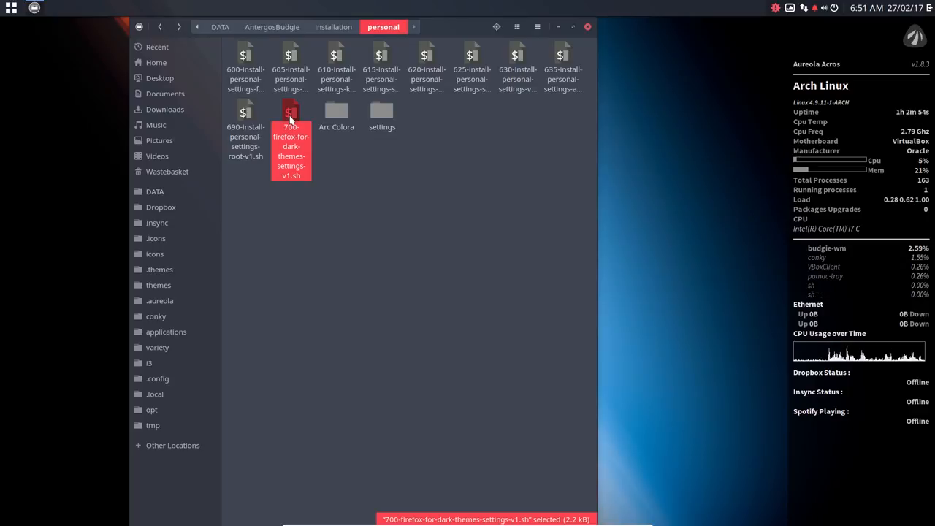
click(381, 111)
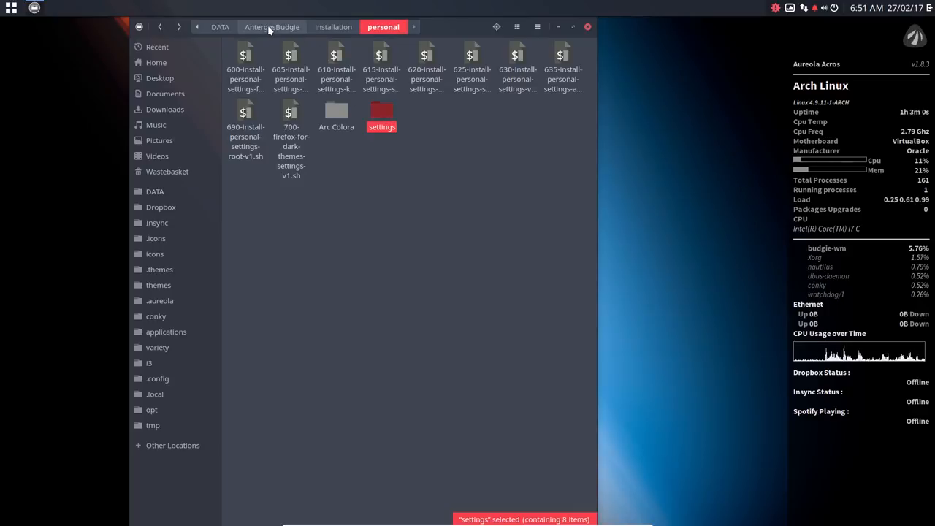
Go up to the installation folder via the breadcrumb and select the personal folder there.
click(333, 26)
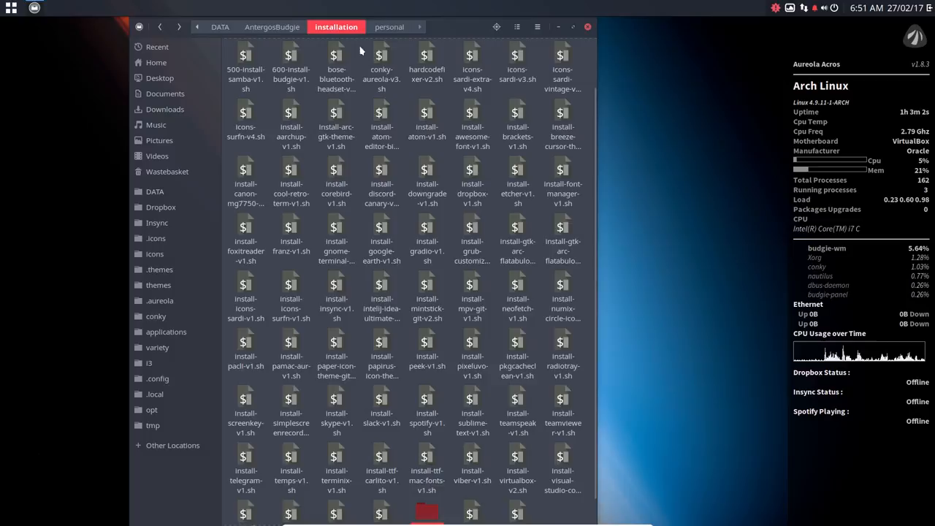
click(426, 489)
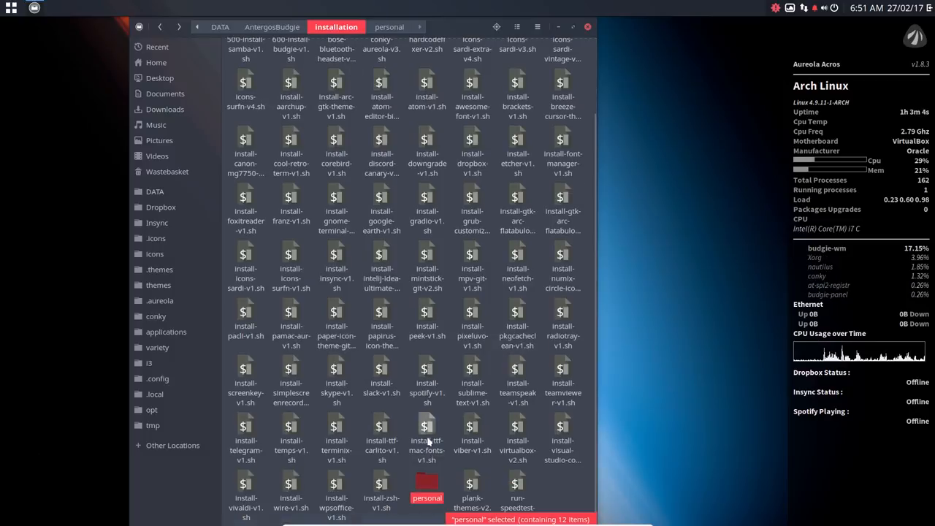